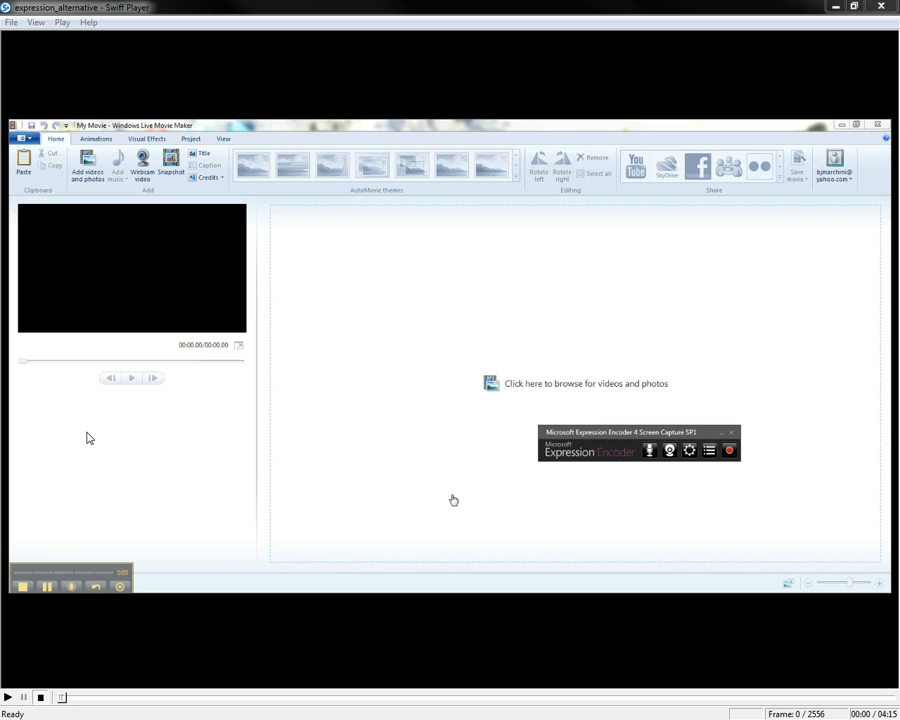
Step: Select the capture region and record the screen, finishing with the recording in the saved captures list
click(8, 696)
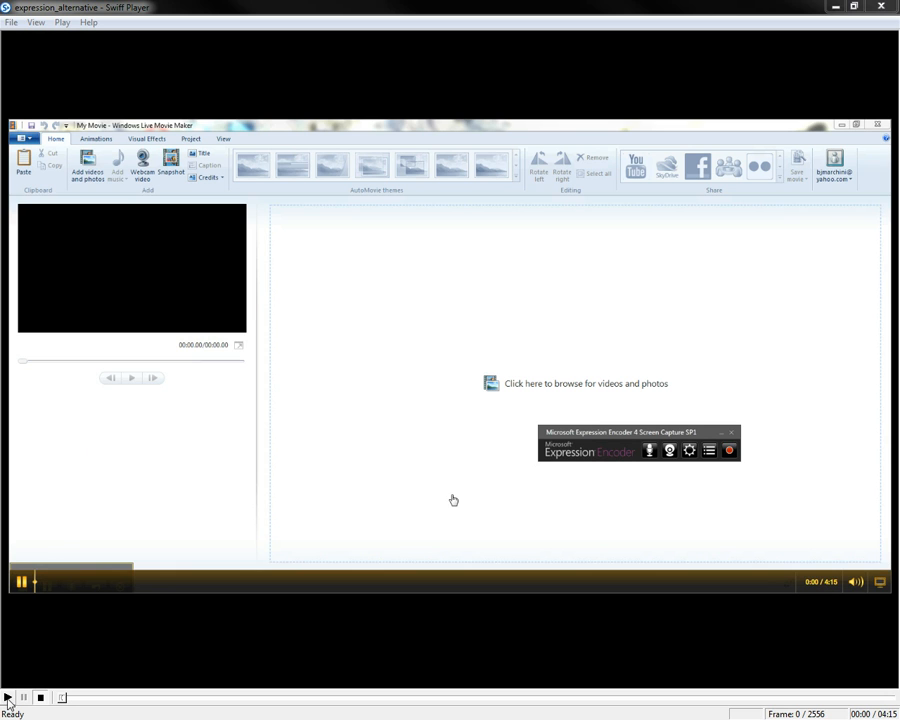
click(8, 696)
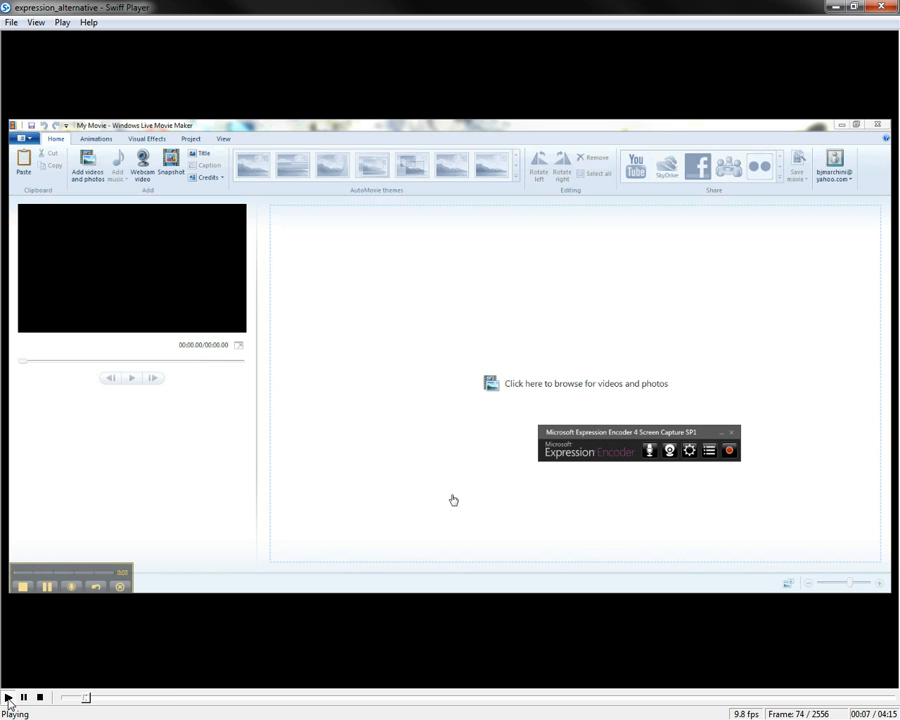
mouse_move(604, 430)
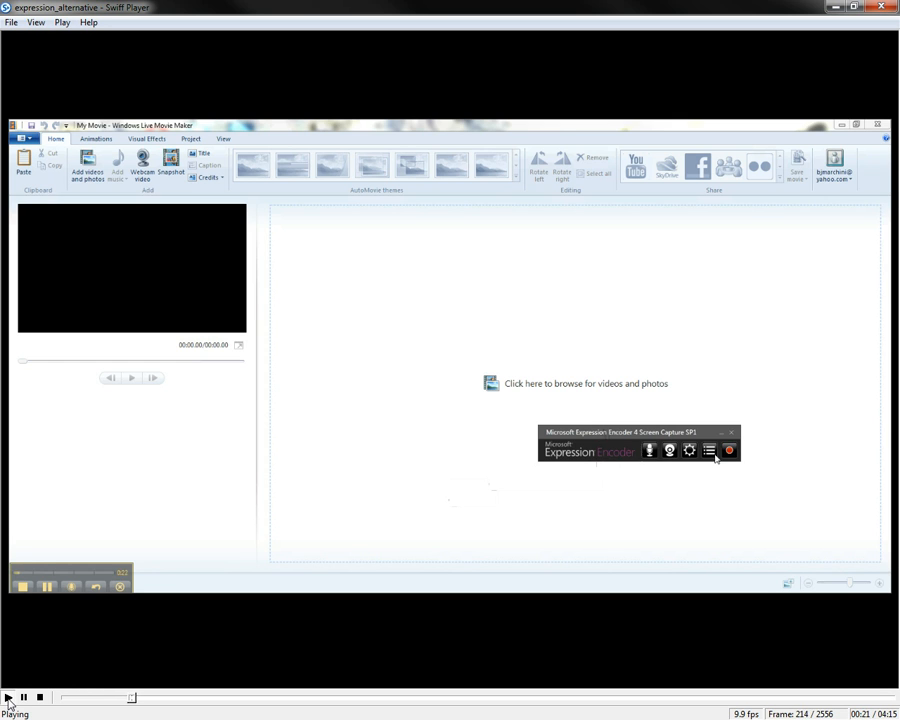
click(728, 448)
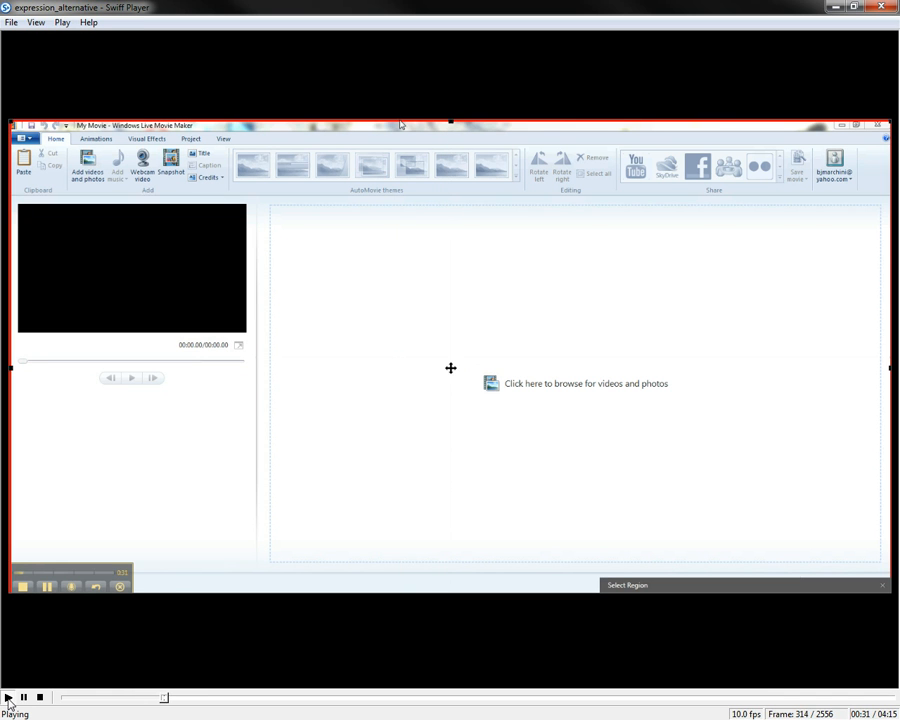
mouse_move(298, 304)
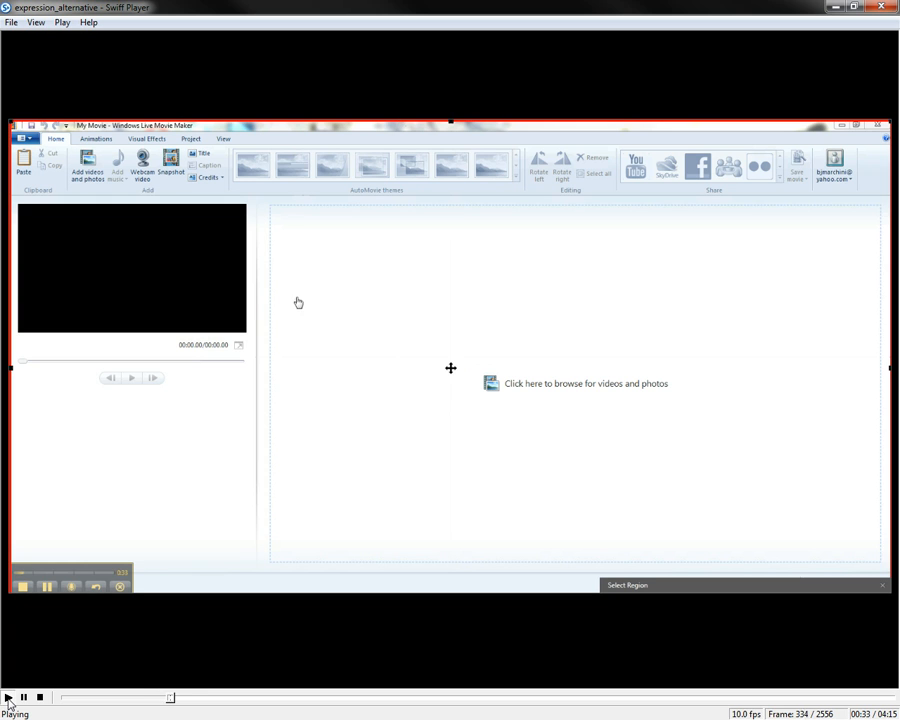
mouse_move(368, 336)
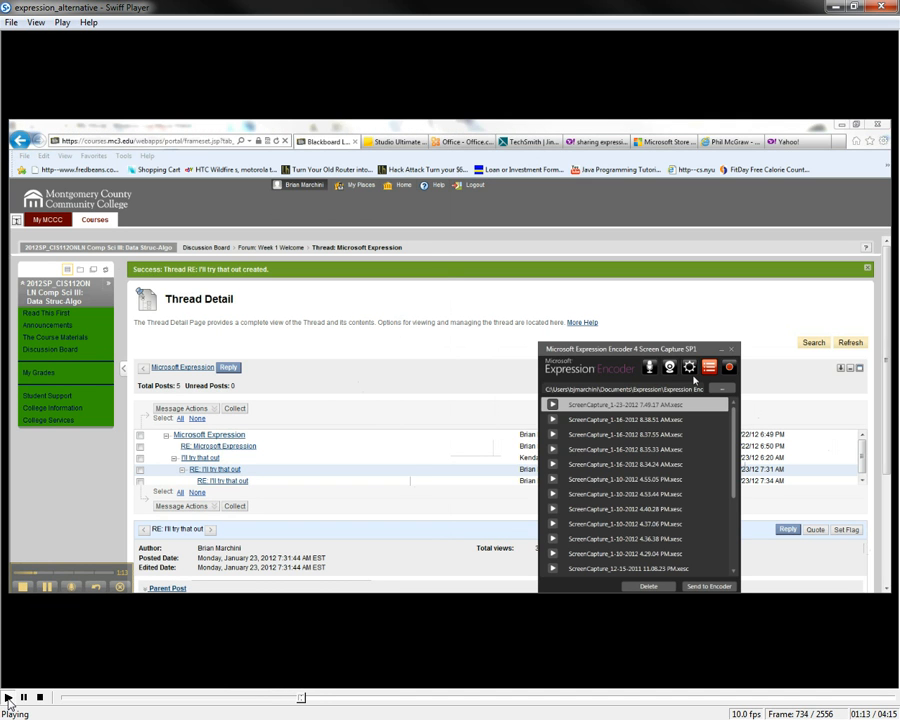
mouse_move(628, 410)
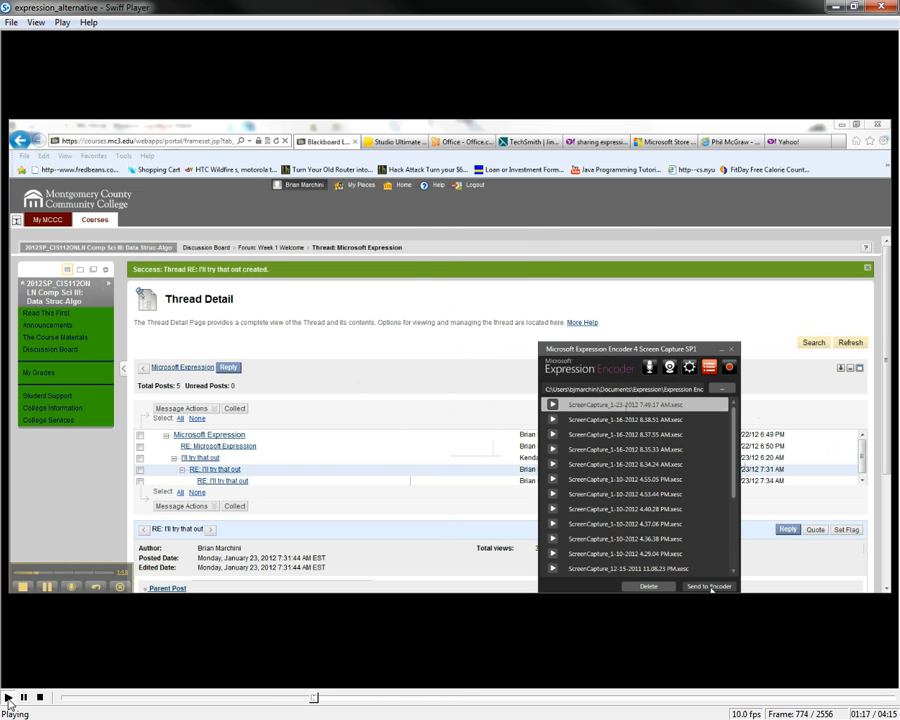
Step: Send the newest screen capture to Expression Encoder 4 for encoding
click(708, 586)
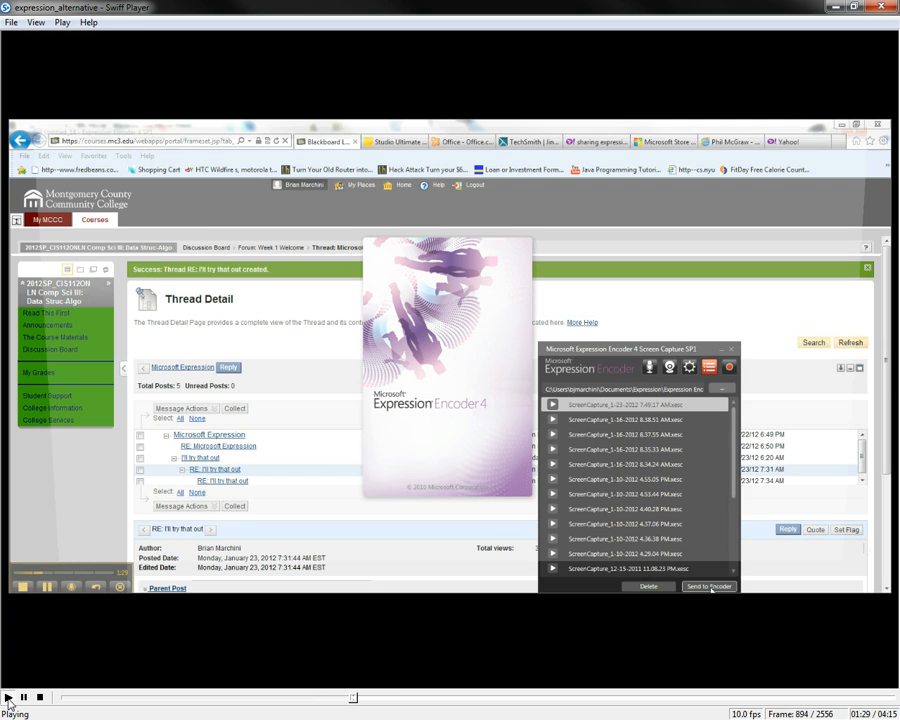
Step: Load the capture clip with Windows Media output using VC-1 Advanced video and WMA Professional audio
click(708, 586)
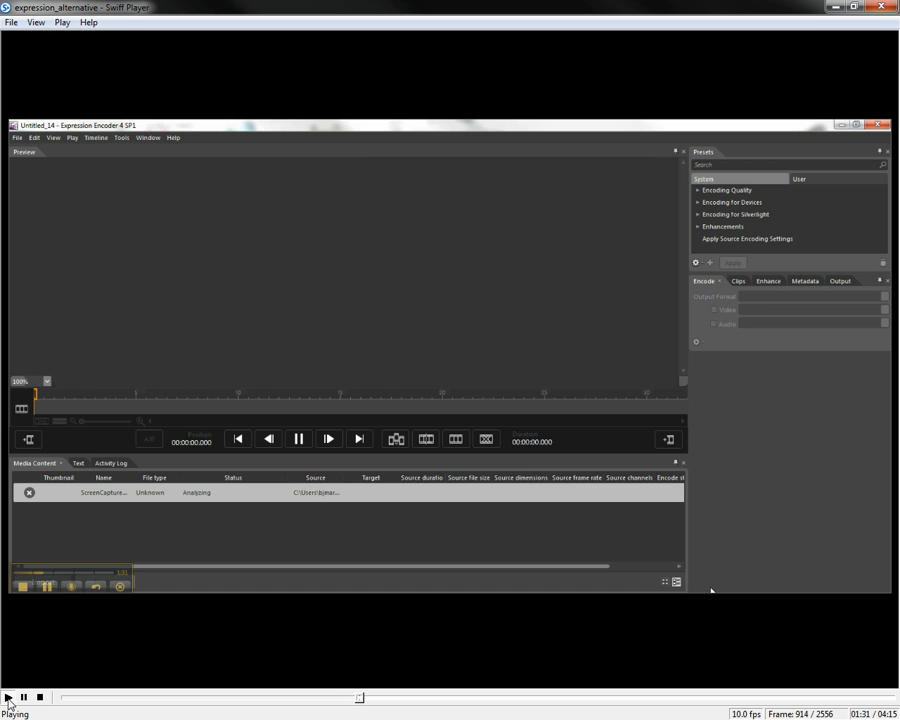
mouse_move(752, 316)
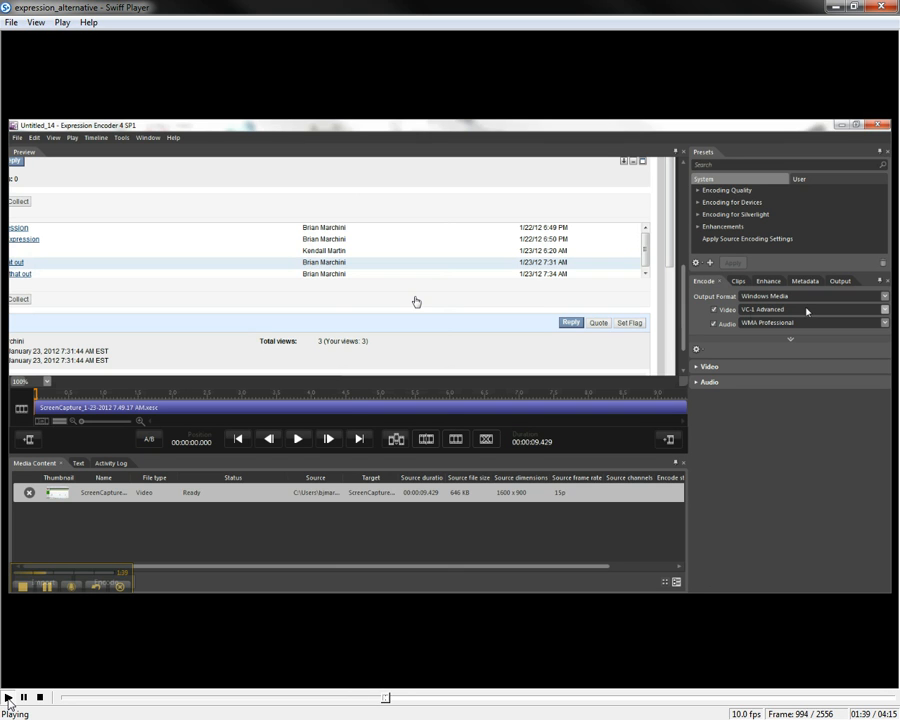
mouse_move(808, 296)
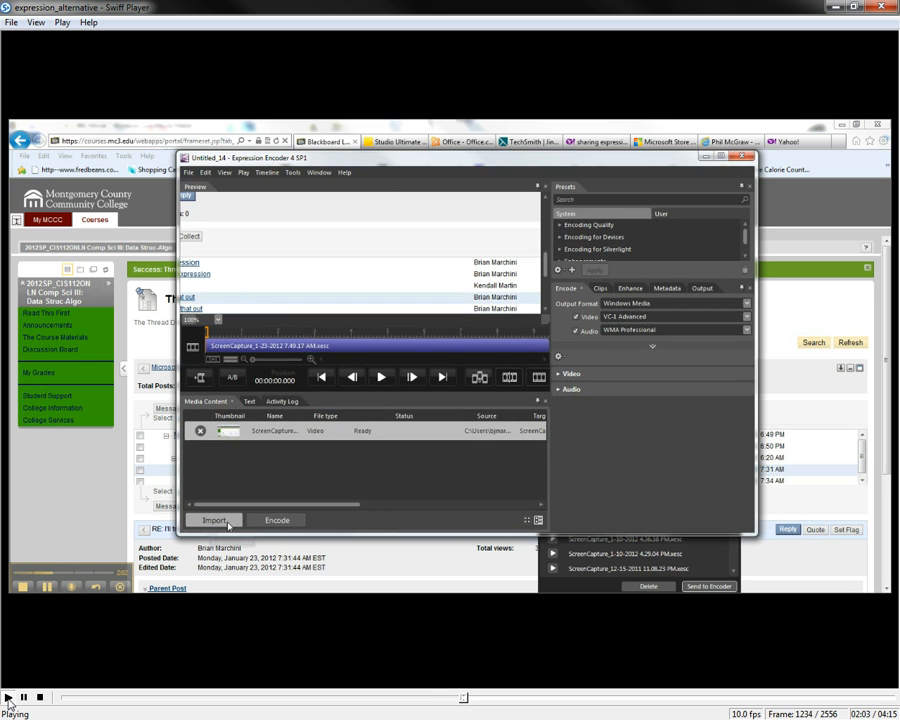
Step: Encode the screen capture clip to Windows Media from the Media Content panel
click(276, 520)
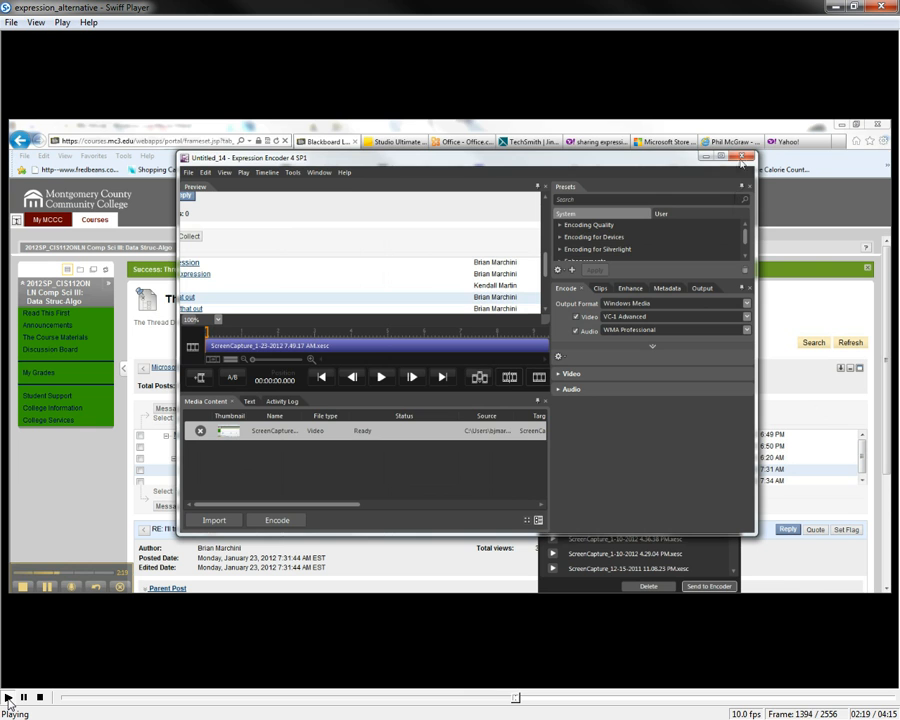
click(744, 156)
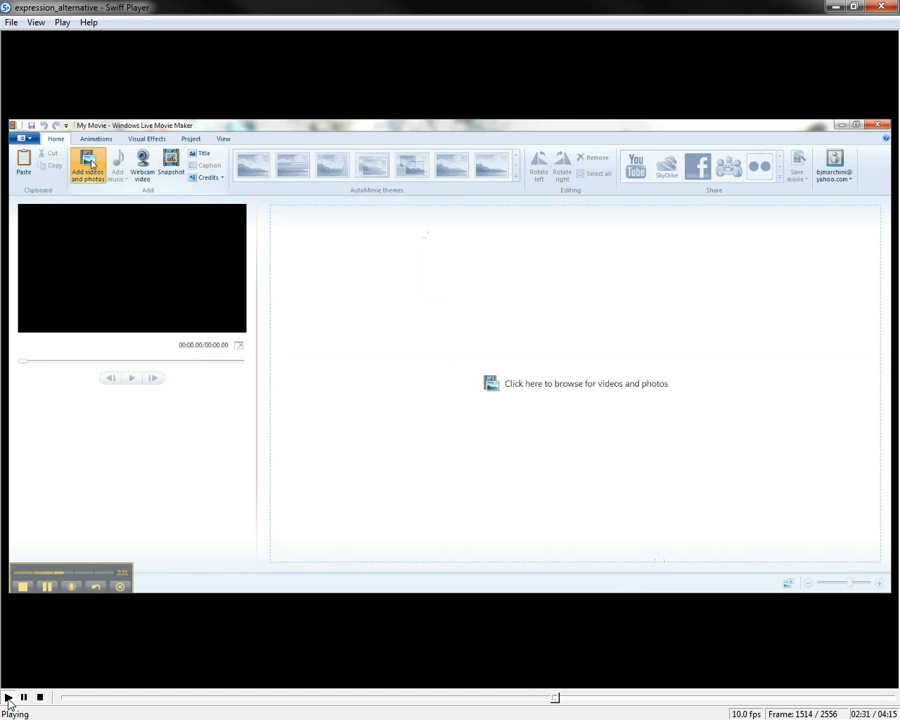
Step: Start adding videos and browse from Documents into the Expression Encoder Output folder
click(88, 164)
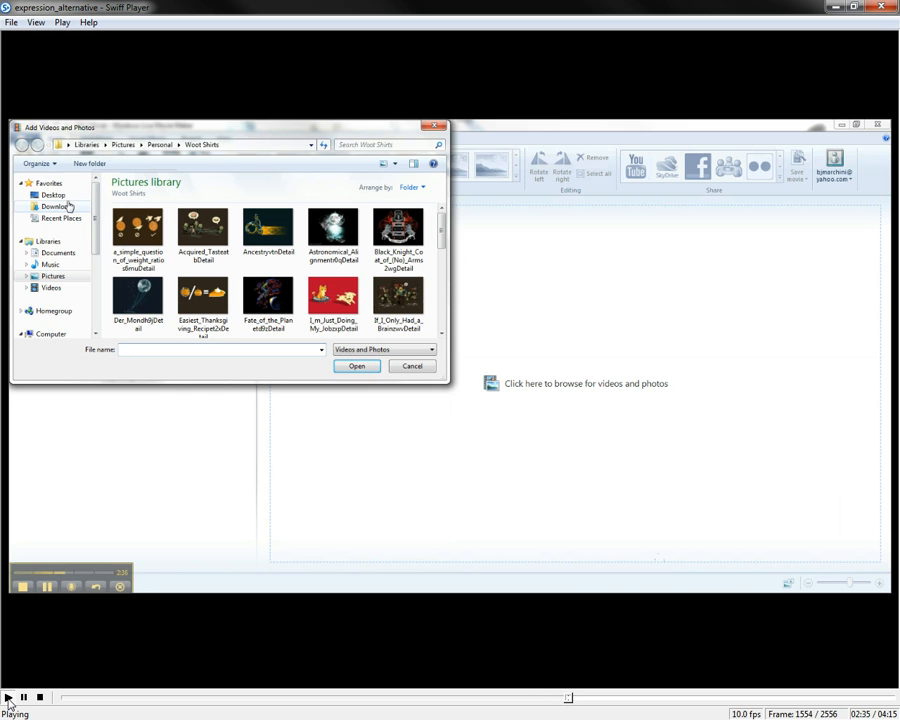
click(58, 252)
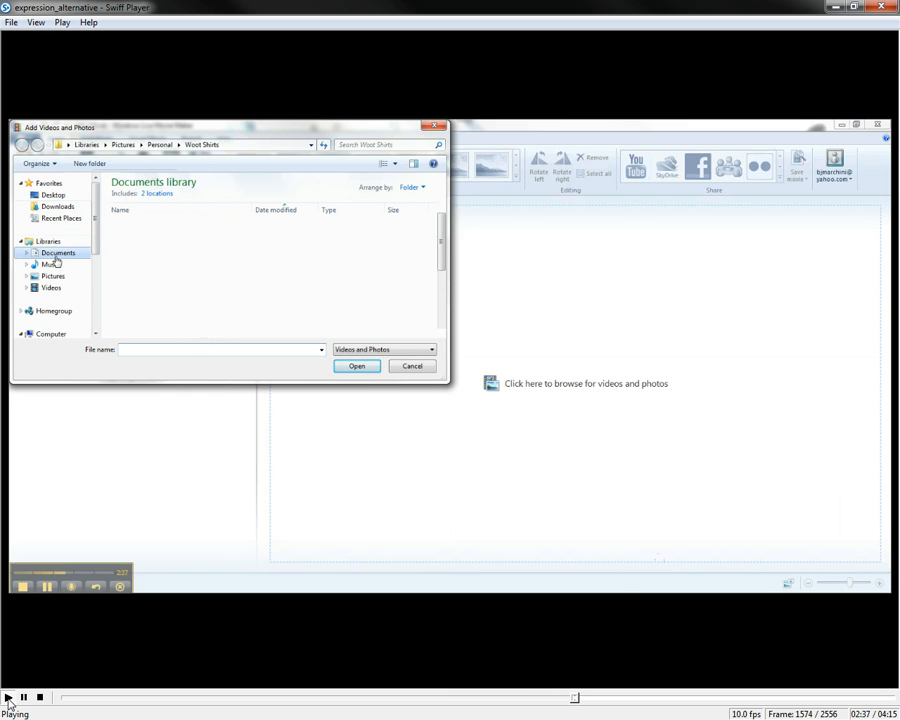
click(58, 252)
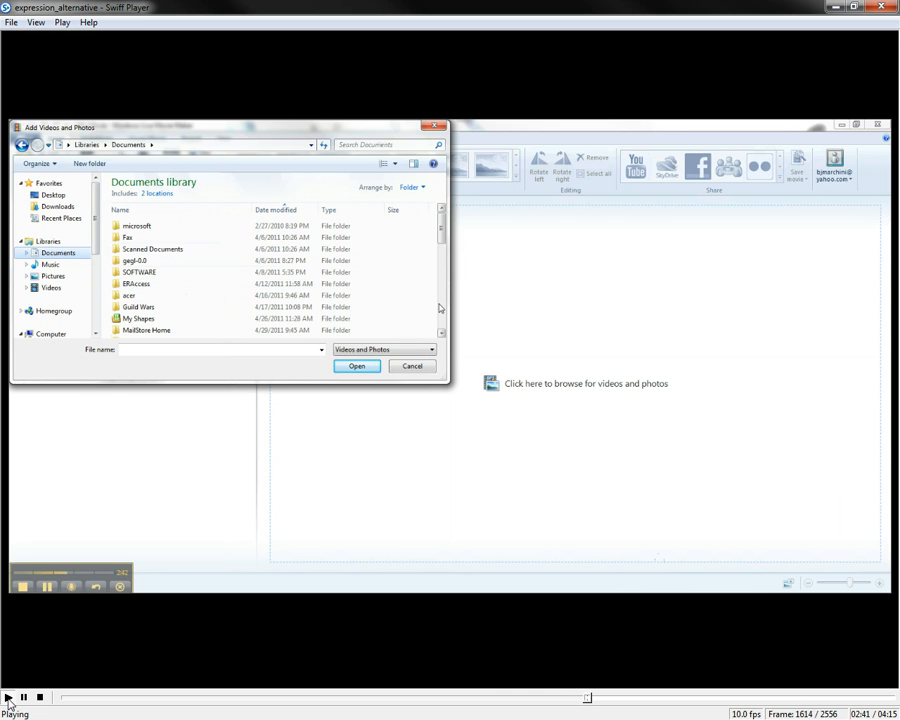
scroll(down, 3)
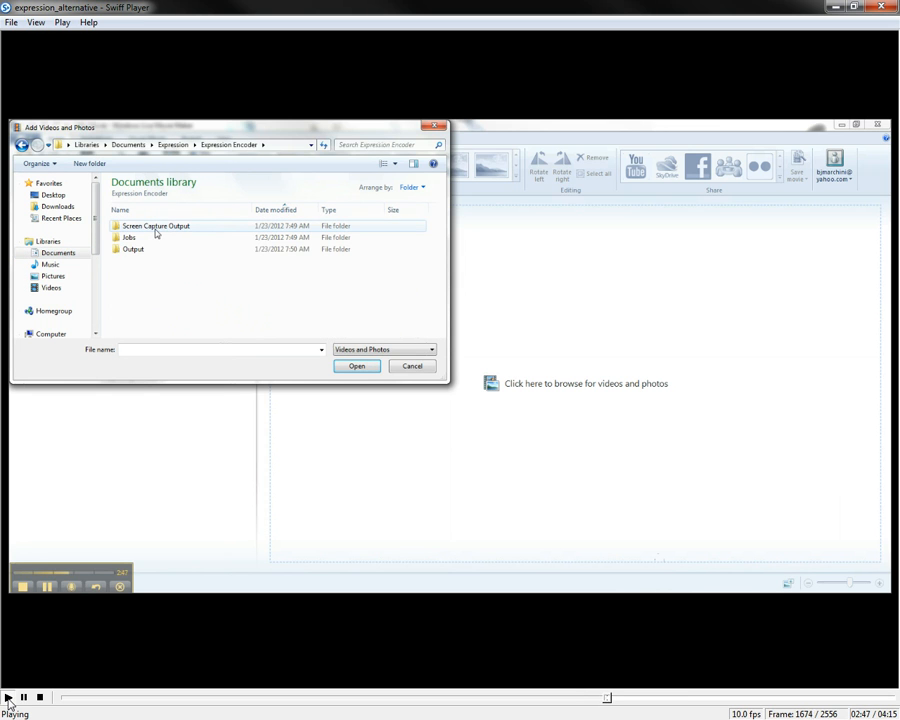
double_click(132, 248)
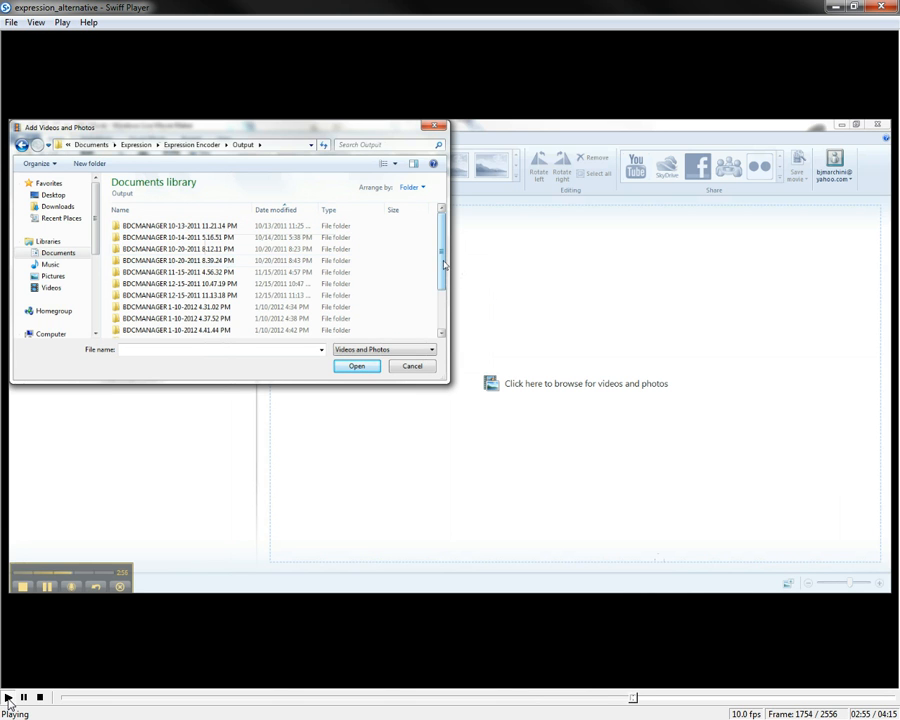
Step: Add the ScreenCapture .wmv from the latest dated job folder to the project
scroll(down, 3)
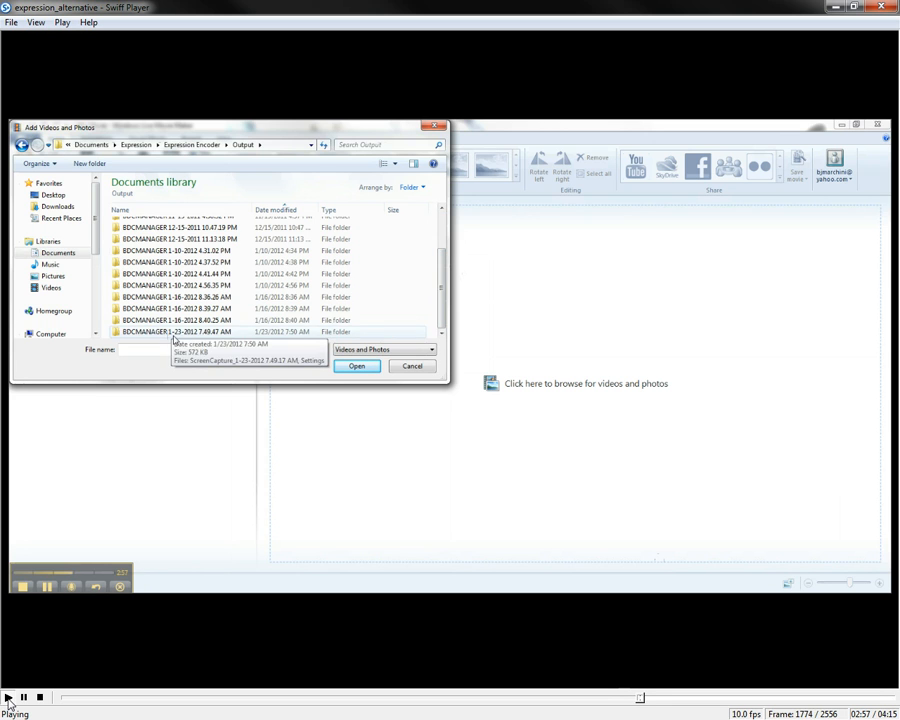
double_click(176, 332)
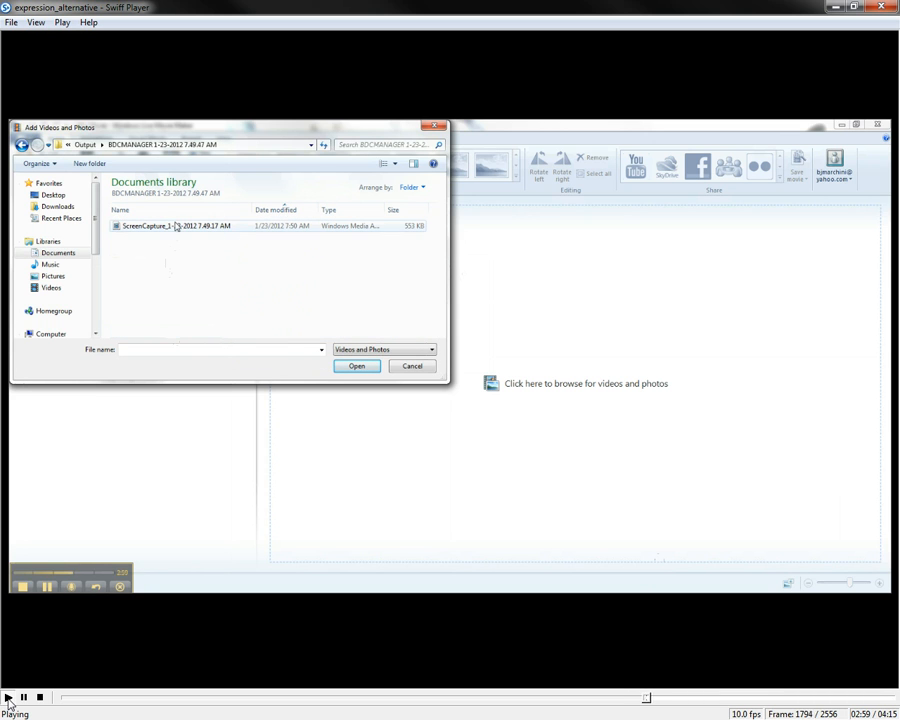
click(176, 224)
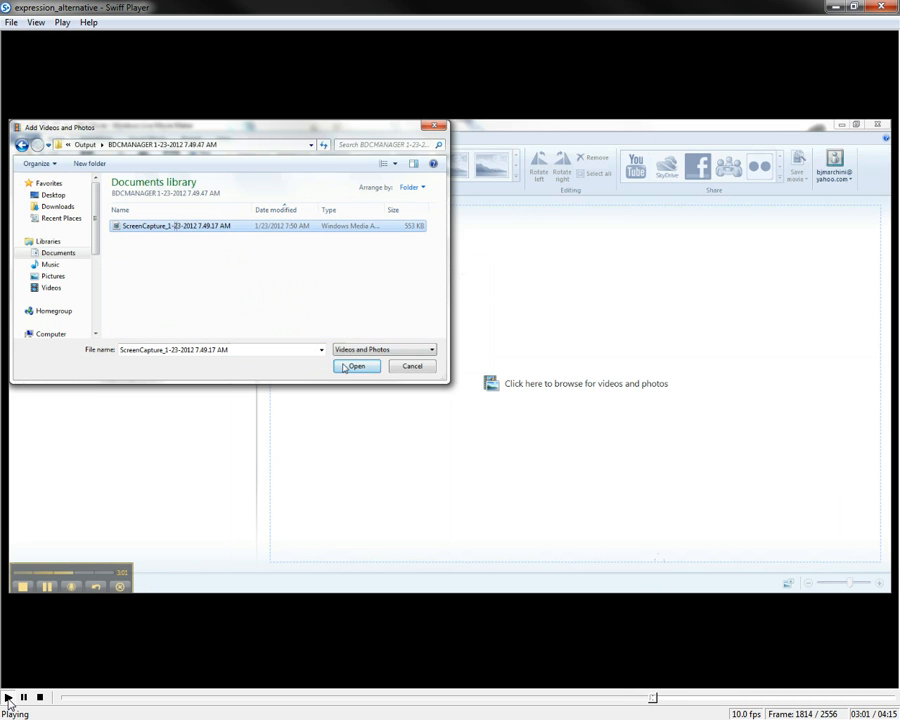
click(356, 366)
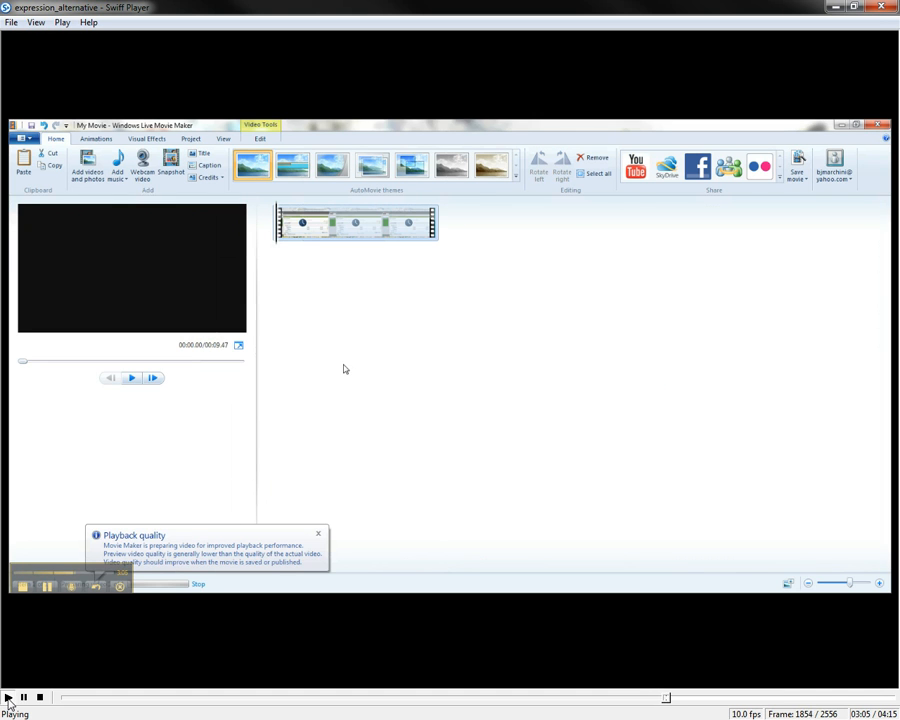
mouse_move(632, 196)
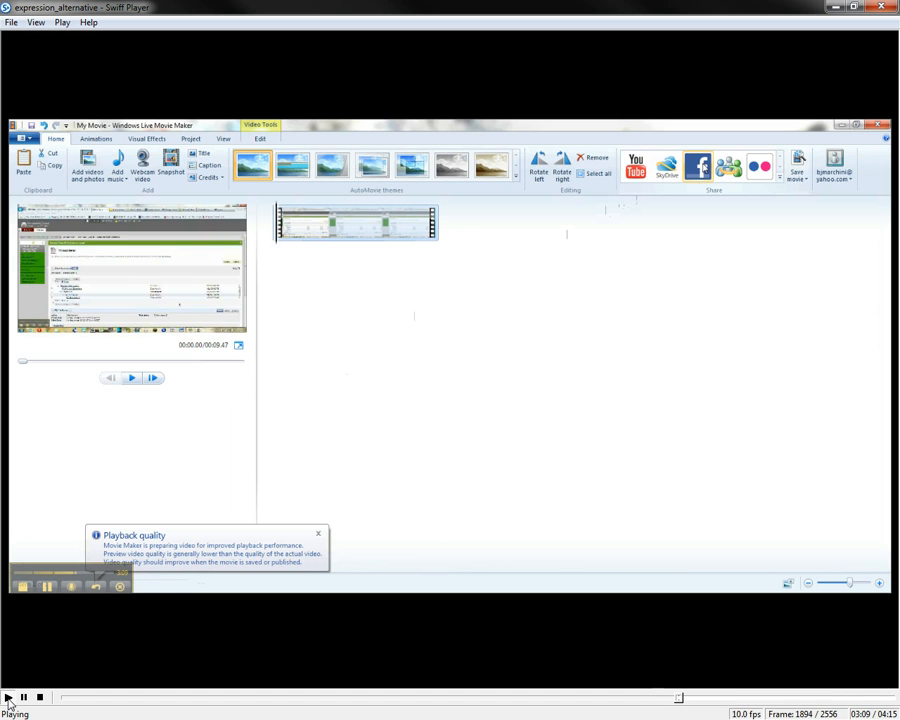
mouse_move(666, 166)
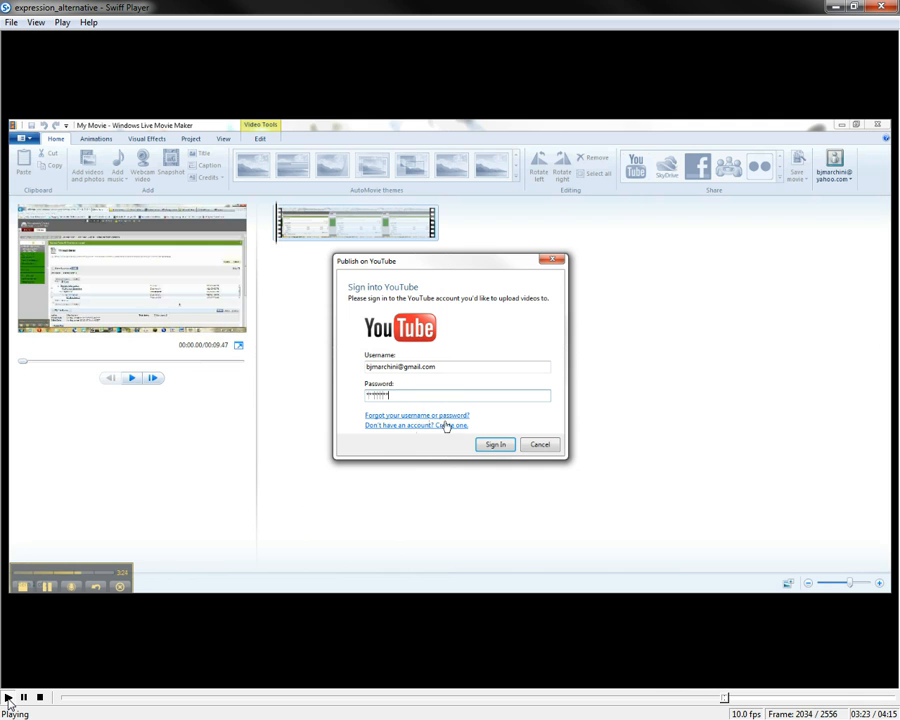
Step: Sign in to YouTube and enter 'short' as the video description and tags
click(496, 444)
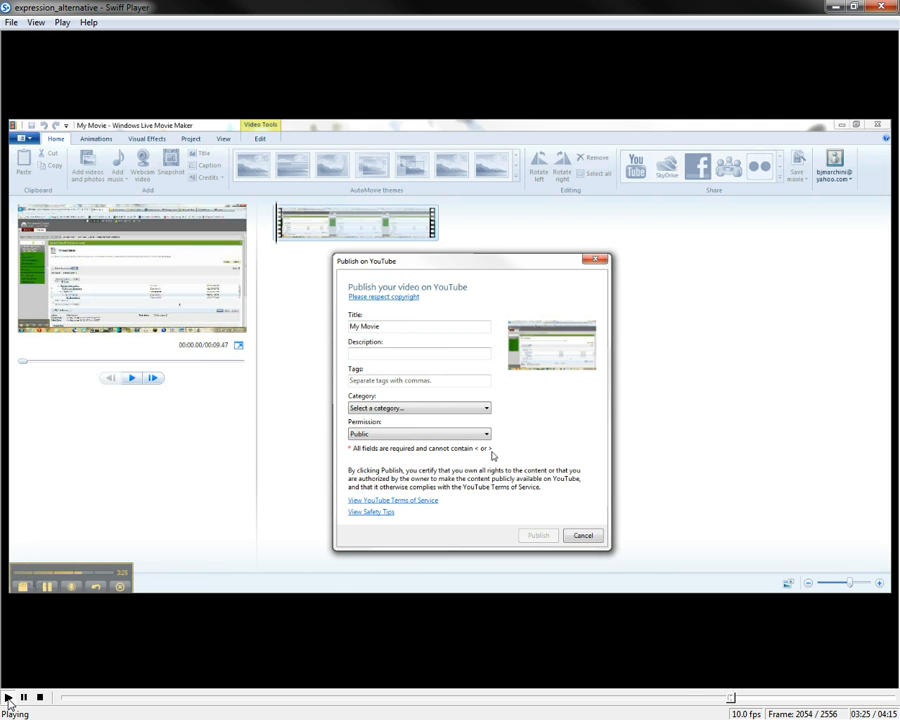
click(418, 352)
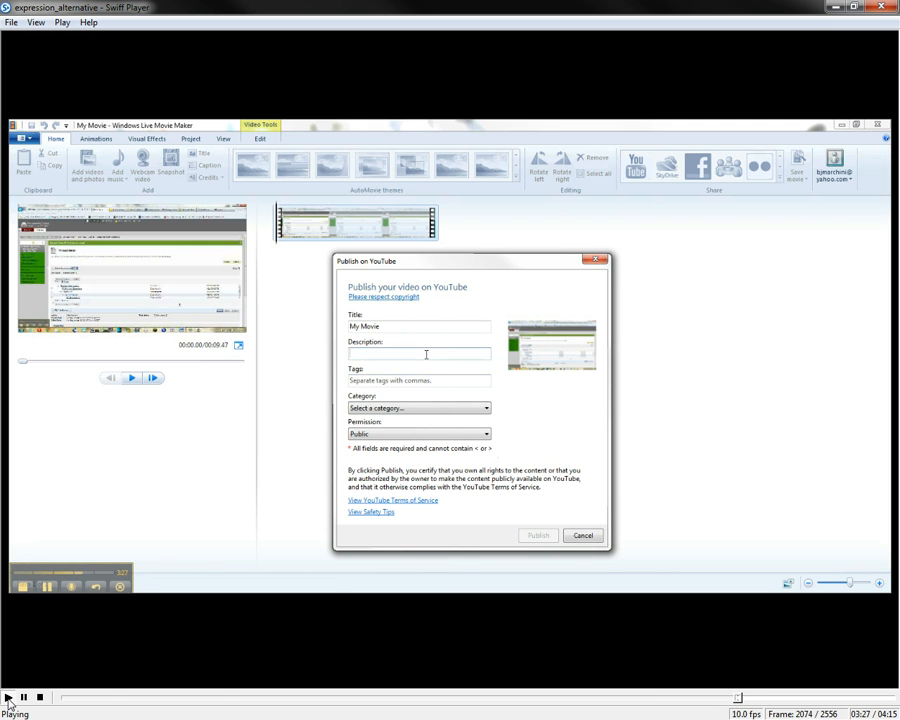
text(short)
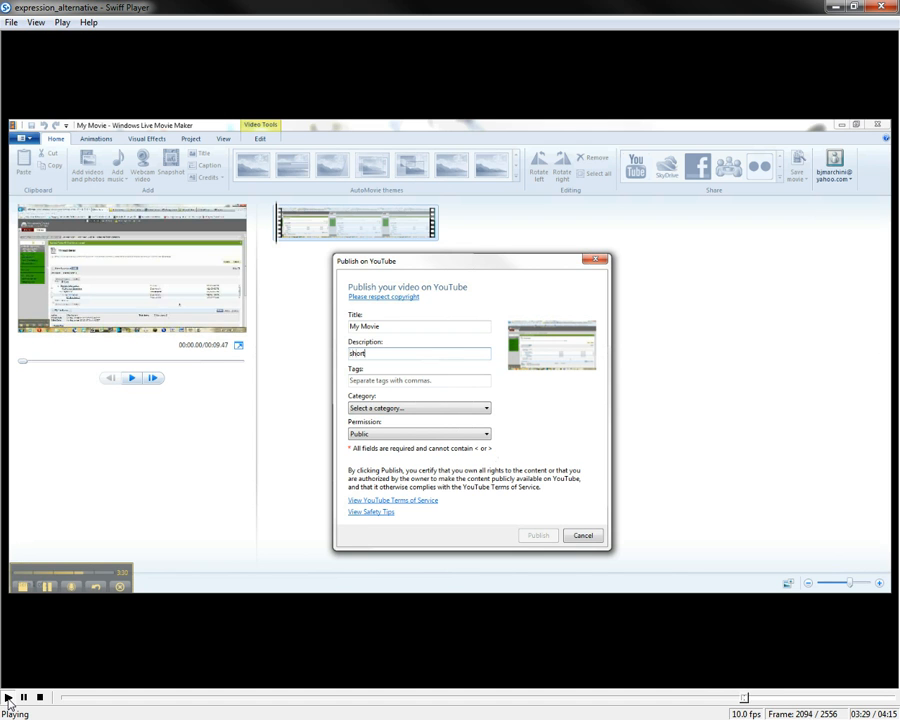
text(short)
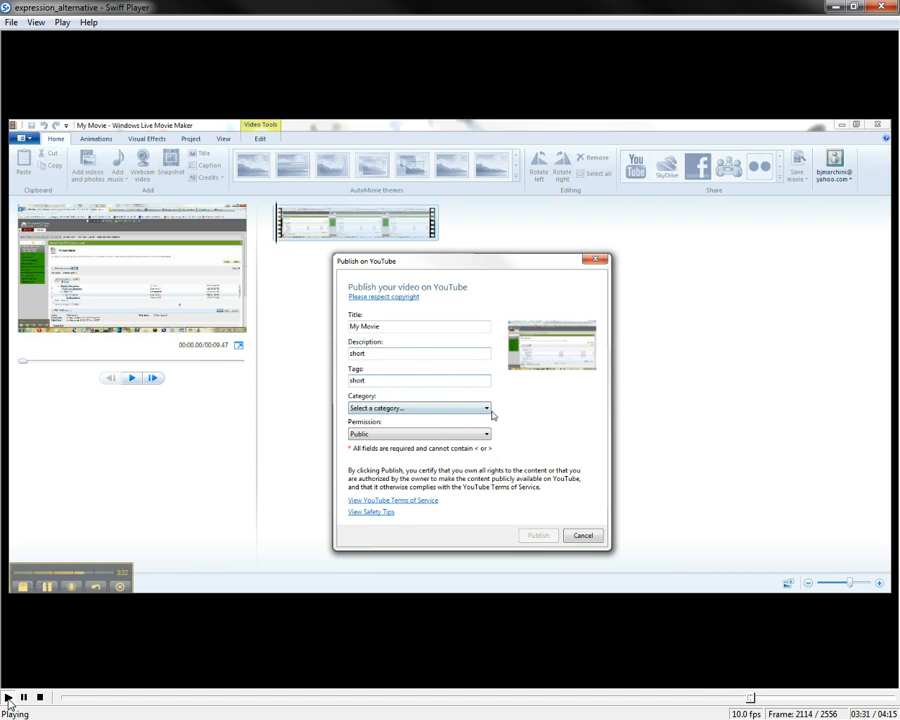
Step: Choose the Comedy category with Private permission and publish the movie
click(486, 408)
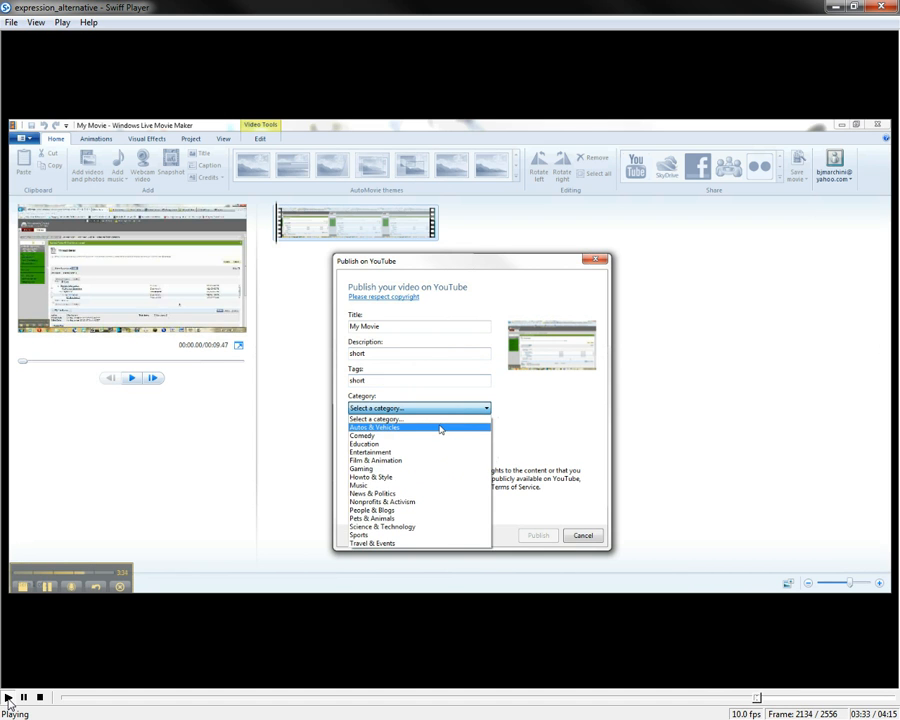
click(362, 436)
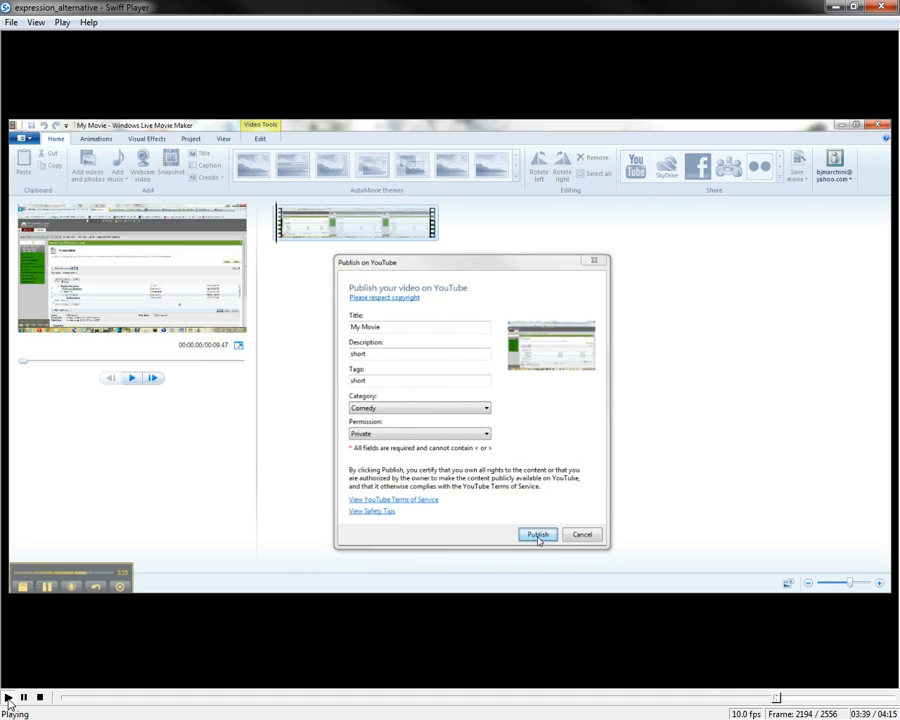
click(538, 534)
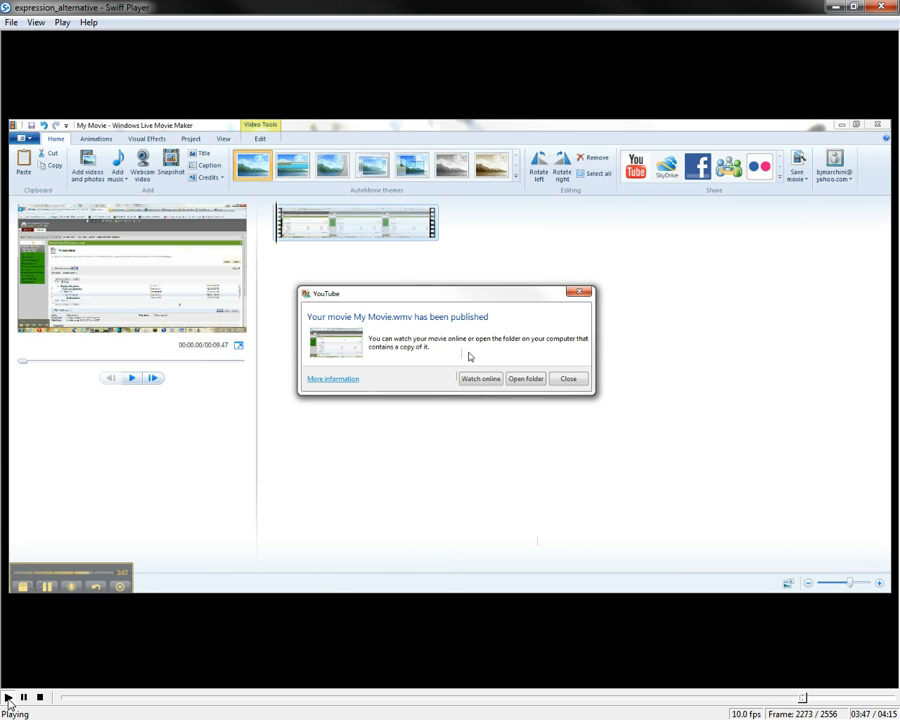
Step: Watch the published My Movie.wmv online, opening youtube.com in the browser
click(480, 378)
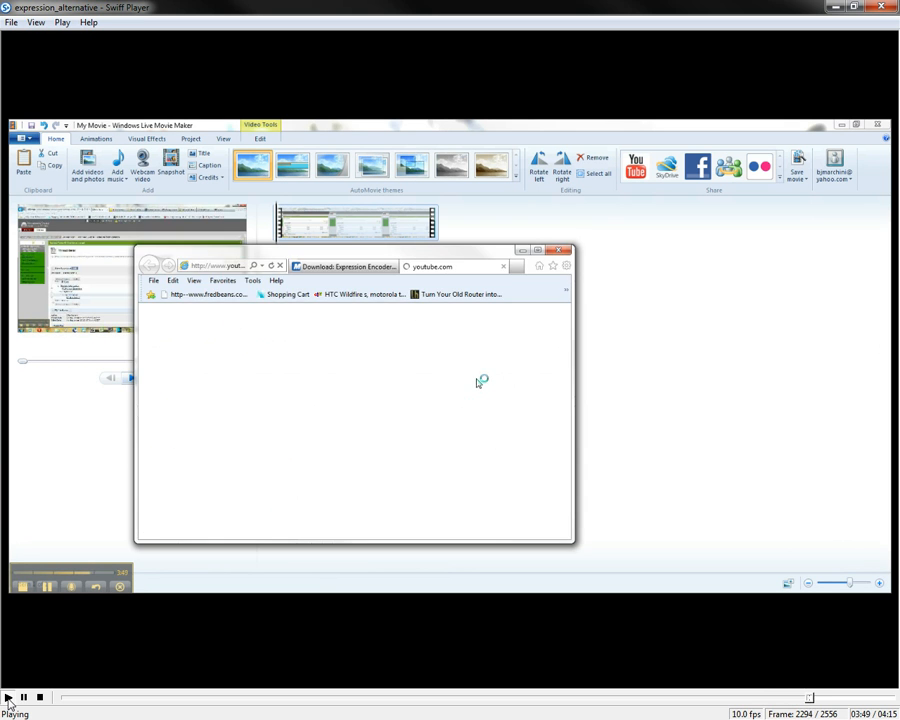